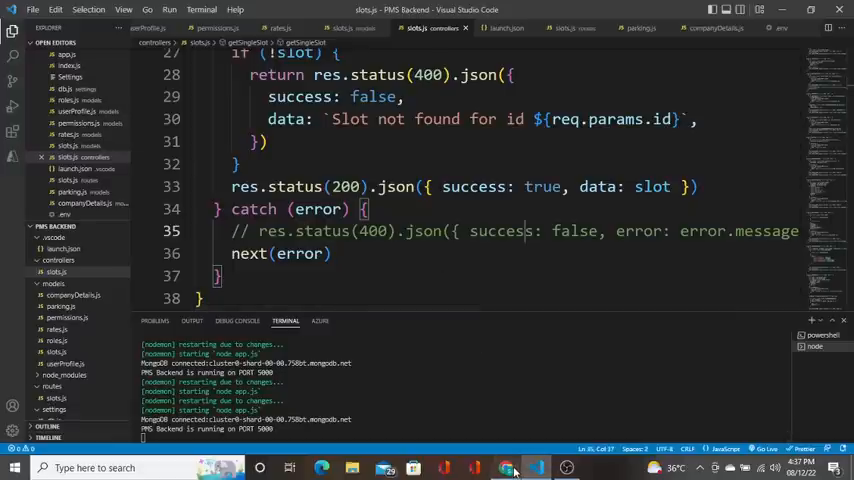
Send the Get Slots request with the bad id in Postman and read the CastError in the VS Code terminal
{"action": "left_click", "coordinate": [514, 468]}
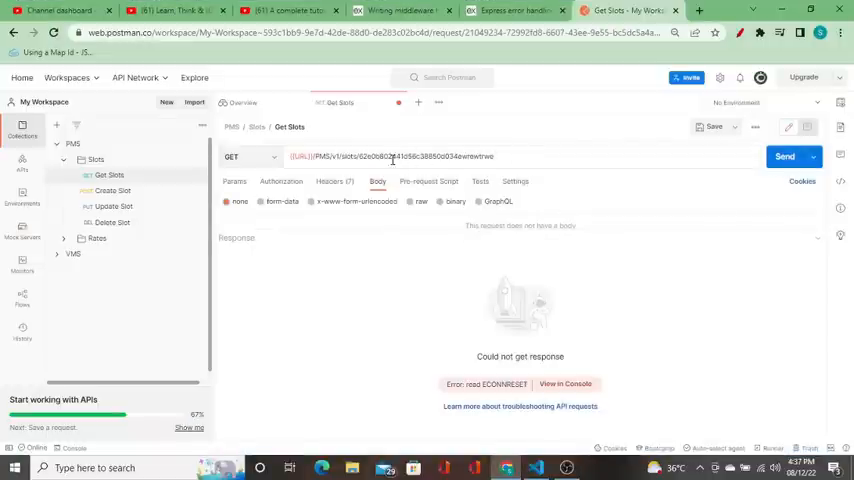
{"action": "left_click", "coordinate": [784, 156]}
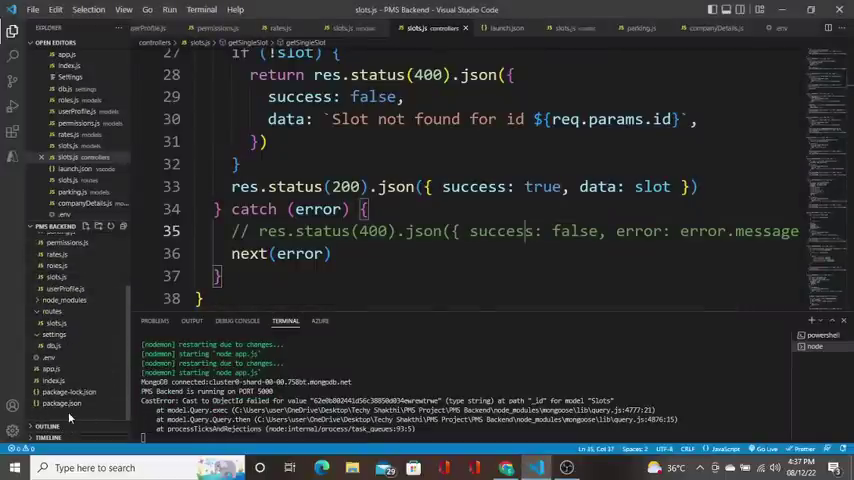
{"action": "left_click", "coordinate": [104, 228]}
{"action": "type", "text": "middleware"}
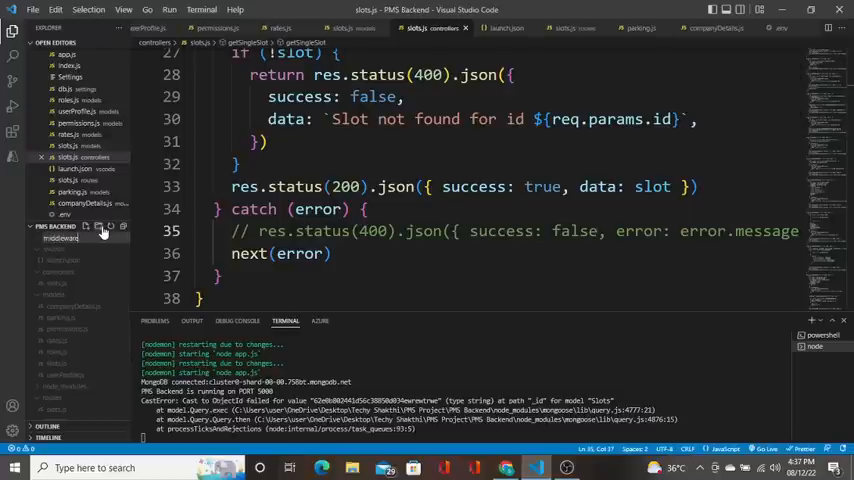
Create middleware/errorHandler.js defining errorHandler = (err, req, res, next) =>
{"action": "left_click", "coordinate": [60, 284]}
{"action": "type", "text": "errorHandler.js"}
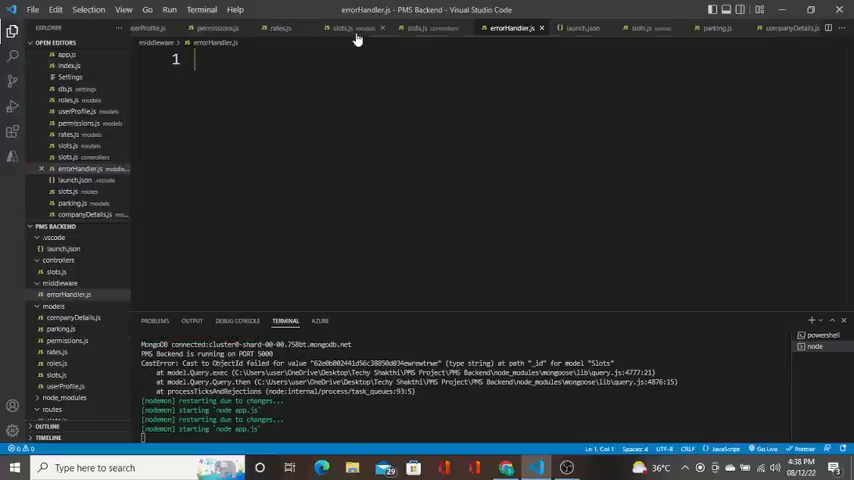
{"action": "type", "text": "const"}
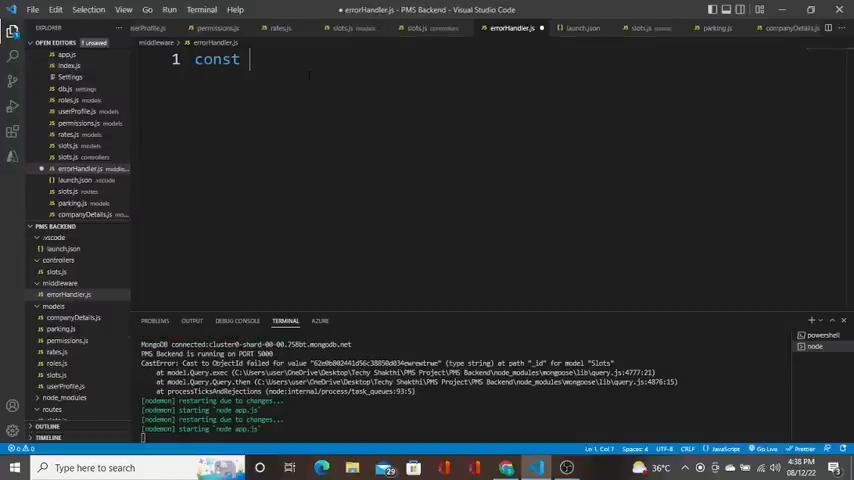
{"action": "type", "text": "errorHand"}
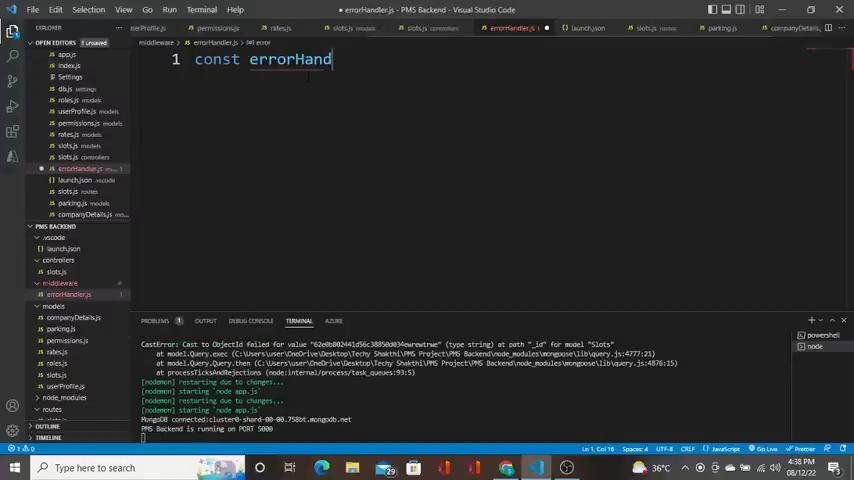
{"action": "type", "text": "ler ="}
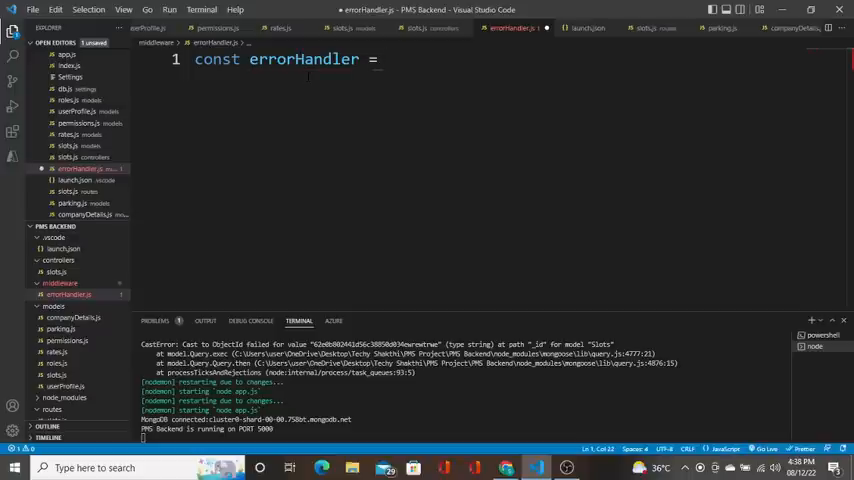
{"action": "type", "text": "(err)"}
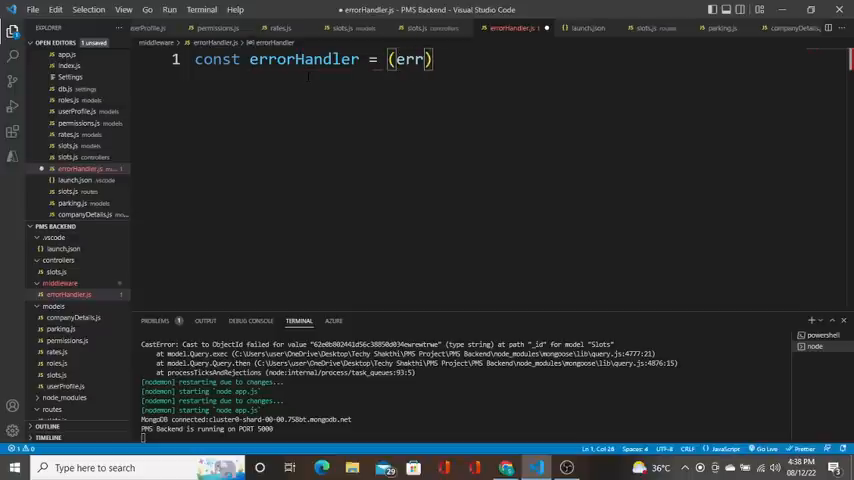
{"action": "type", "text": ","}
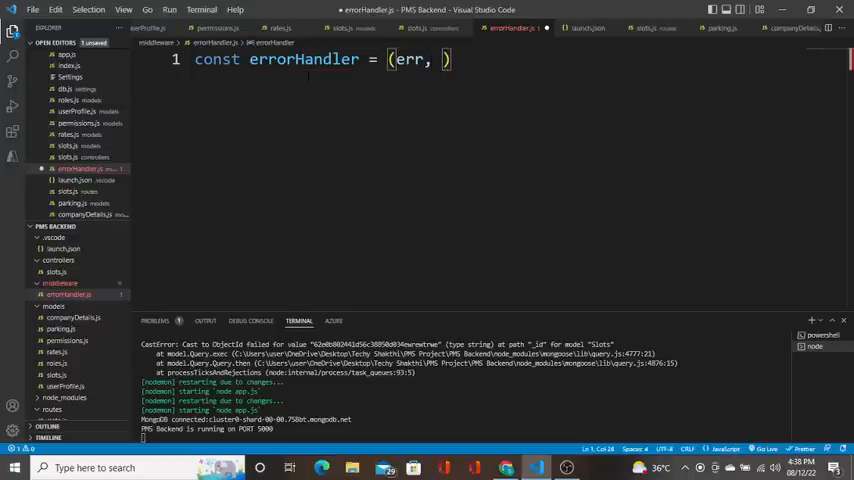
{"action": "type", "text": "req,"}
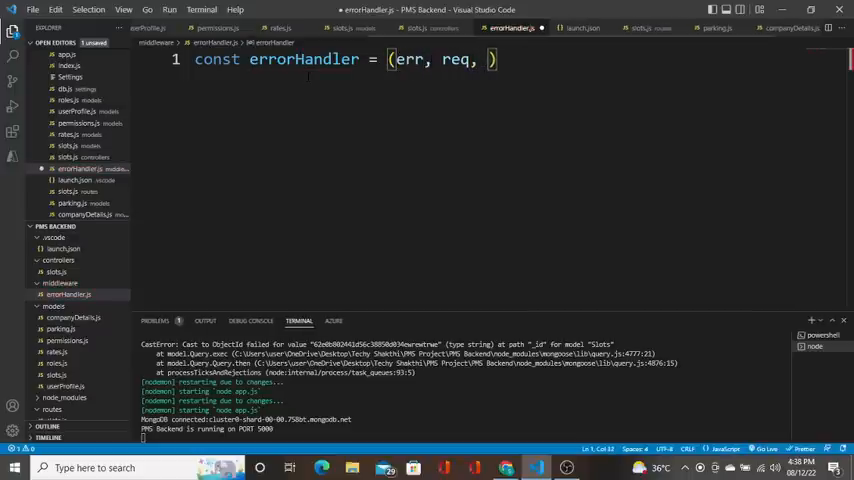
{"action": "type", "text": "res, next"}
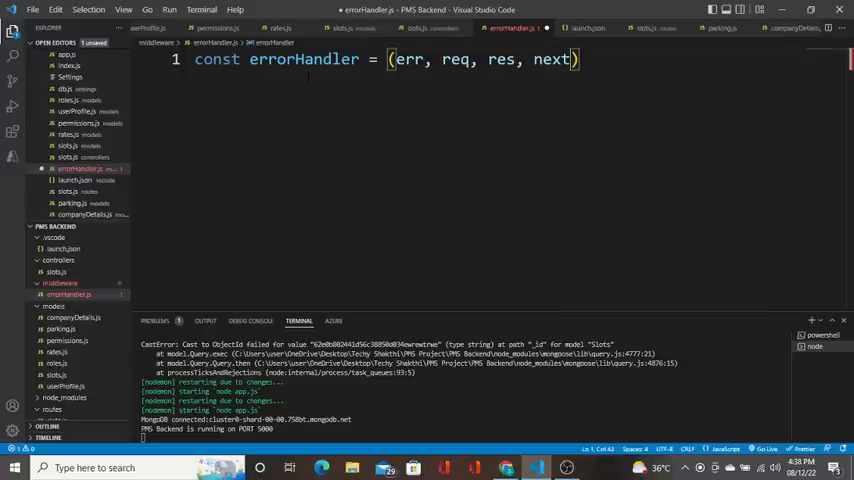
{"action": "type", "text": "=> {"}
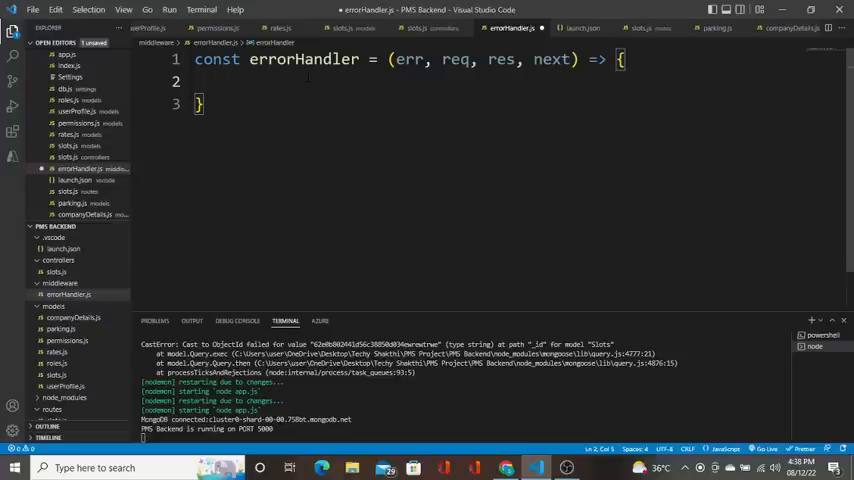
Have errorHandler respond res.status(400).json({ success: false, error: err.message })
{"action": "type", "text": "res.s"}
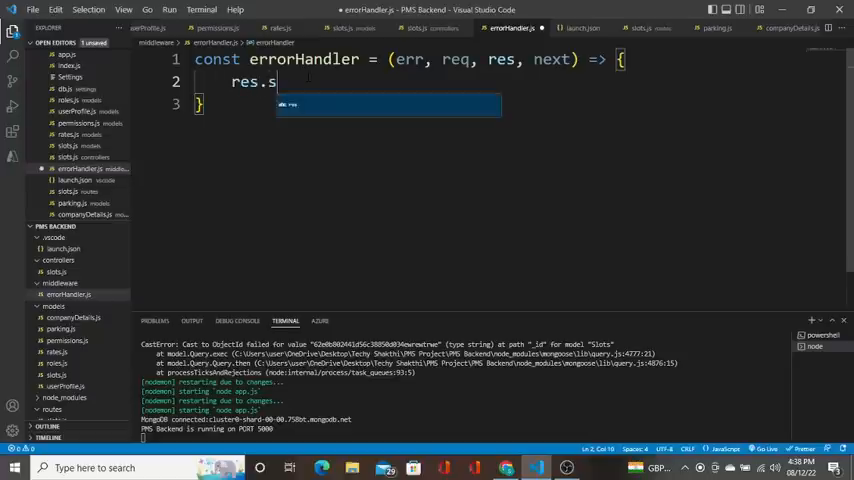
{"action": "type", "text": "tatus(4"}
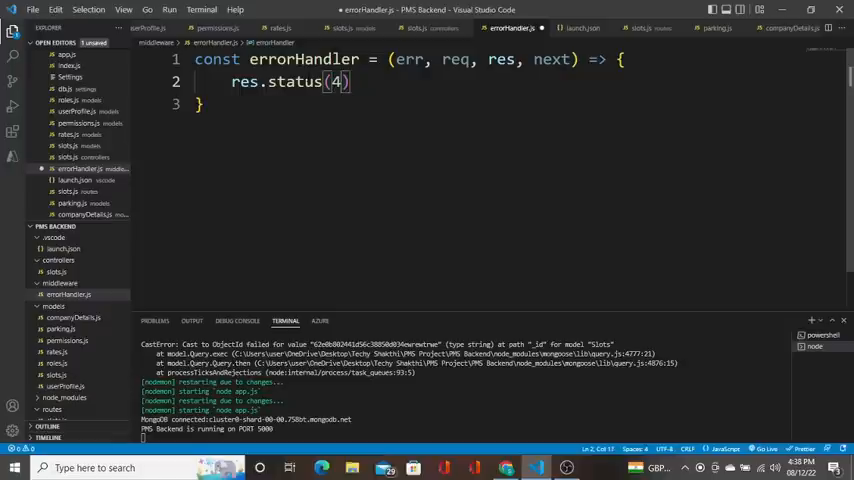
{"action": "type", "text": "00"}
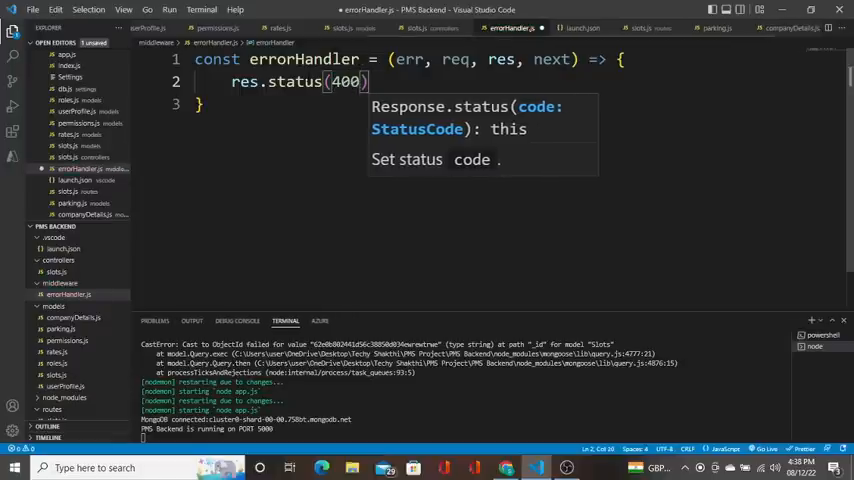
{"action": "type", "text": "."}
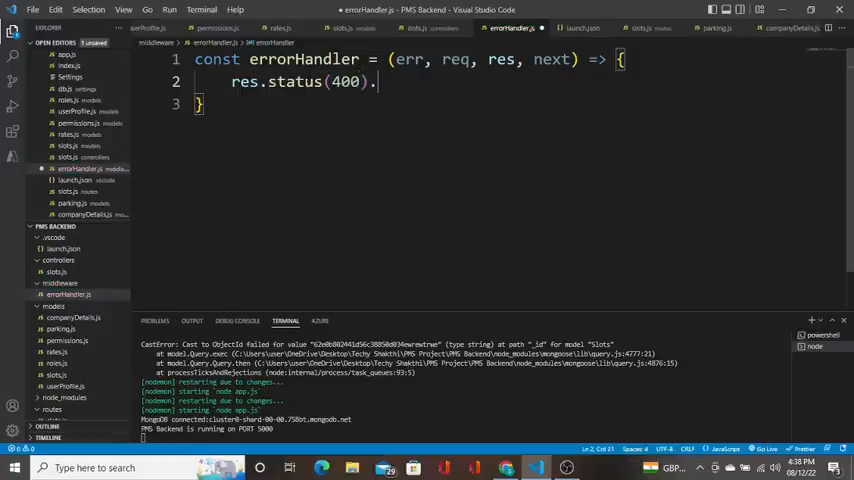
{"action": "type", "text": "json()"}
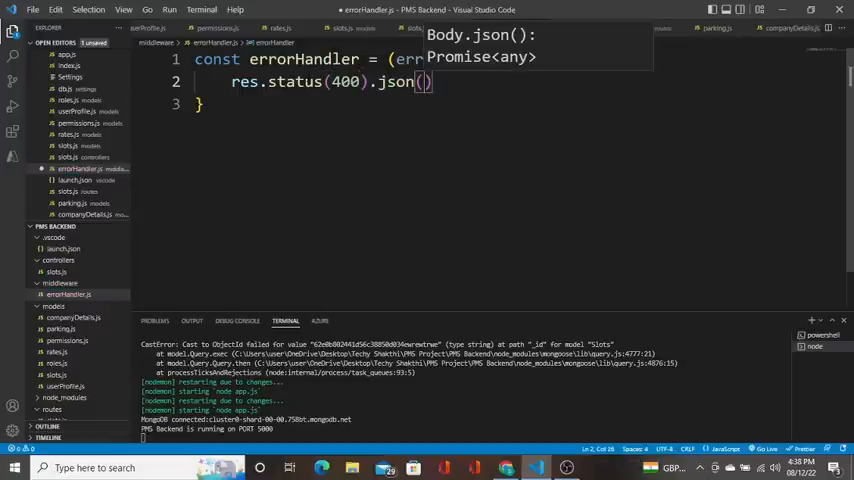
{"action": "type", "text": "{}"}
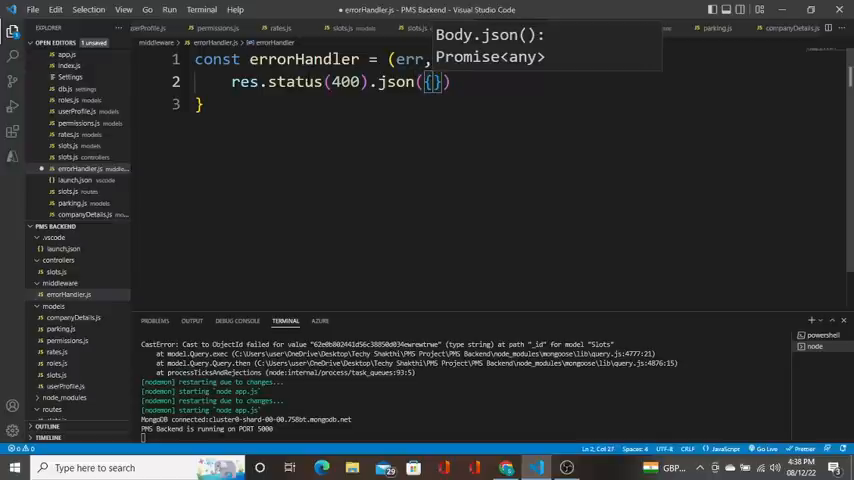
{"action": "type", "text": "s"}
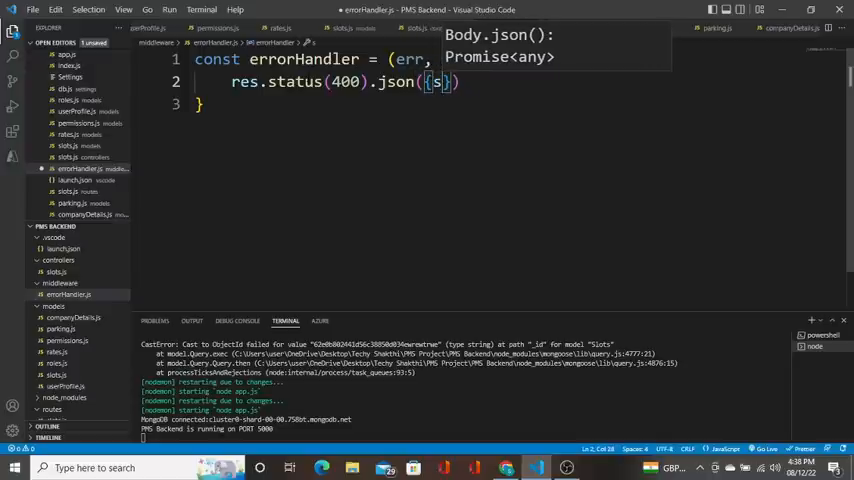
{"action": "type", "text": "uccess: false, e"}
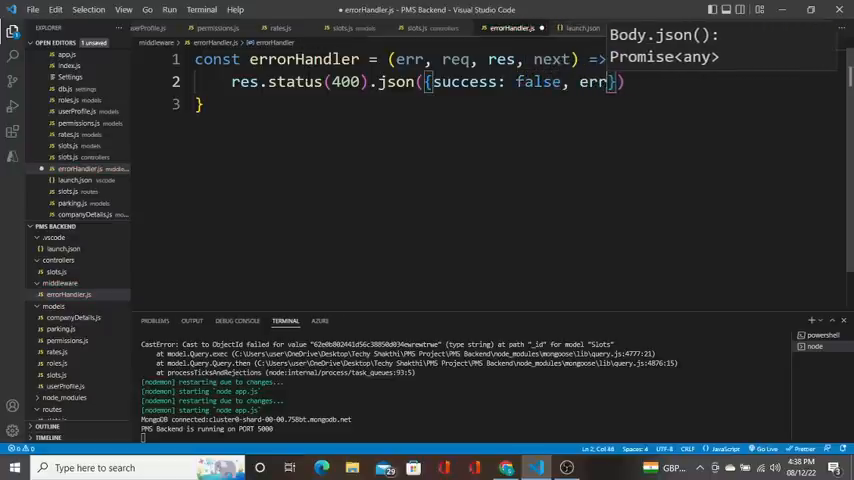
{"action": "type", "text": "rror: err.message"}
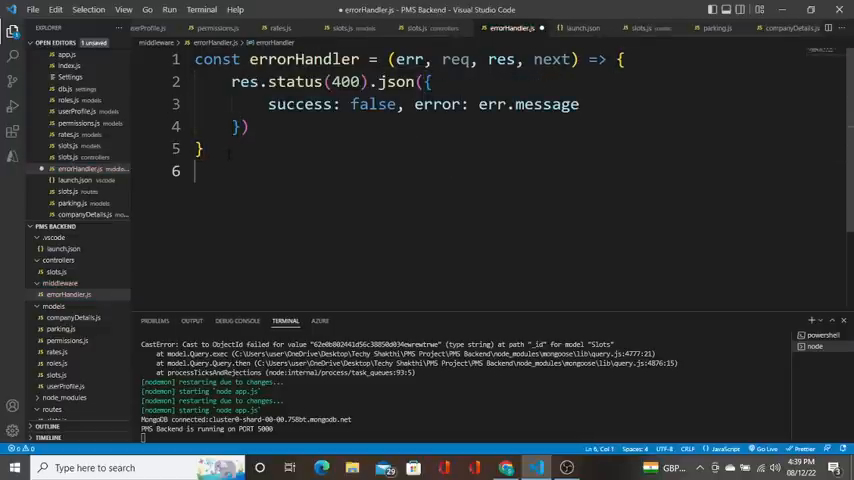
Export the middleware with module.exports = errorHandler
{"action": "type", "text": "m"}
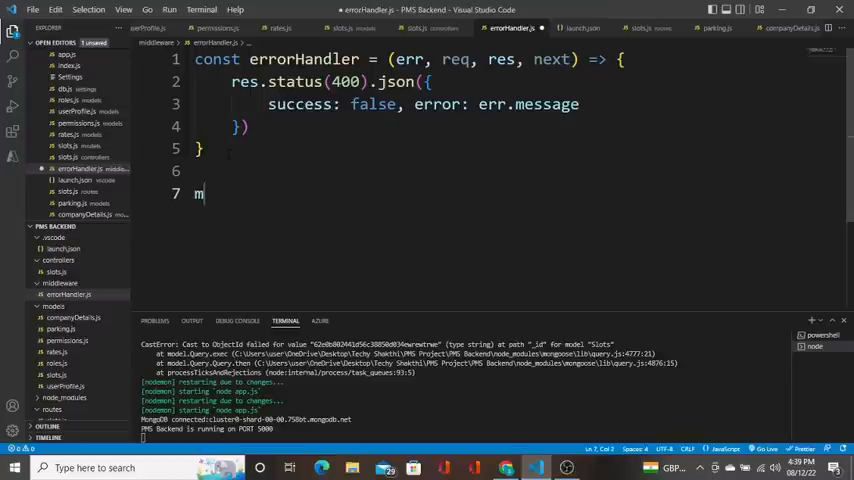
{"action": "type", "text": "odule.exports"}
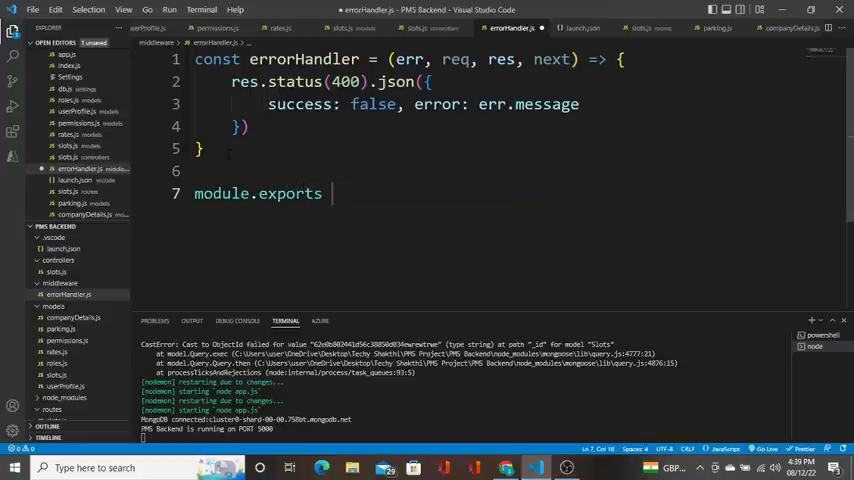
{"action": "type", "text": "= errorHa"}
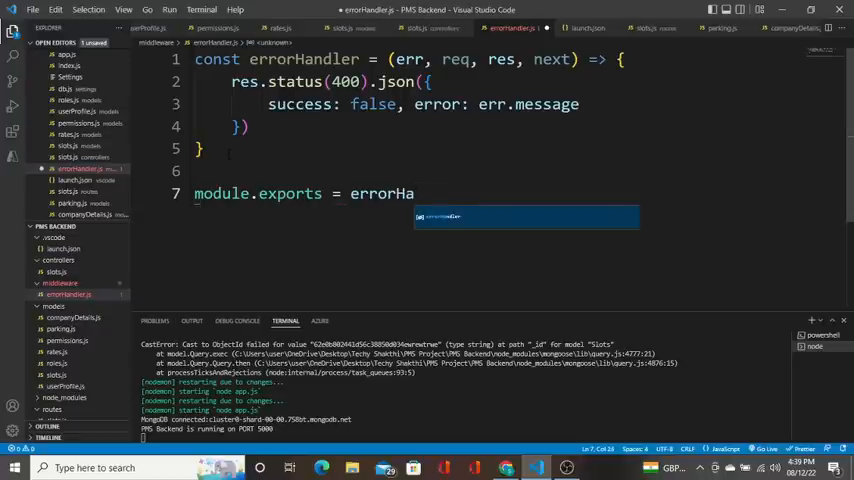
{"action": "type", "text": "ndler"}
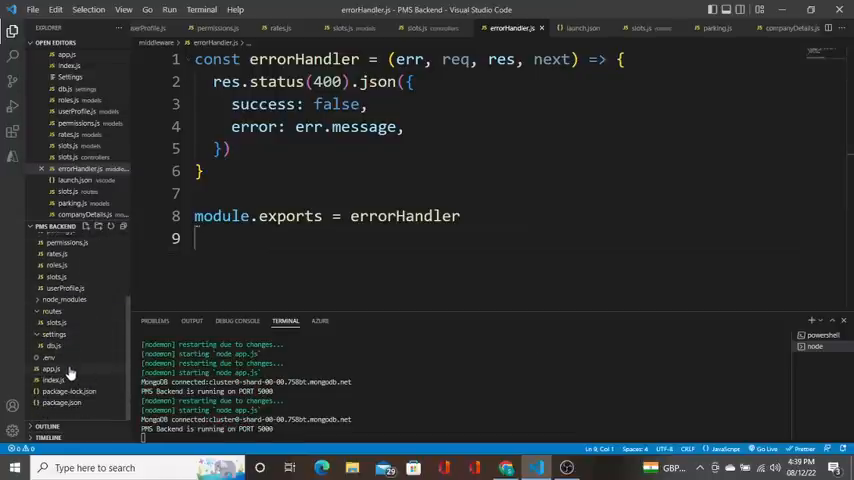
Add const errorHandler = require('./middleware/errorHandler') to app.js below the linkDatabase require
{"action": "left_click", "coordinate": [48, 376]}
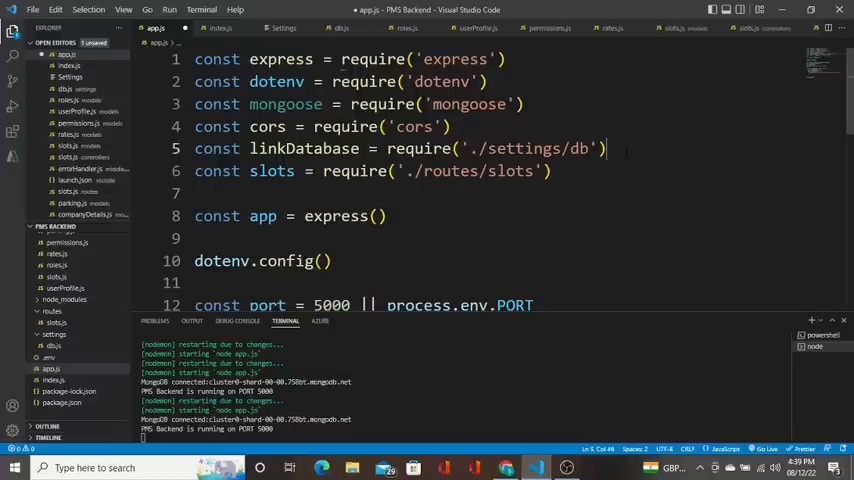
{"action": "type", "text": "co"}
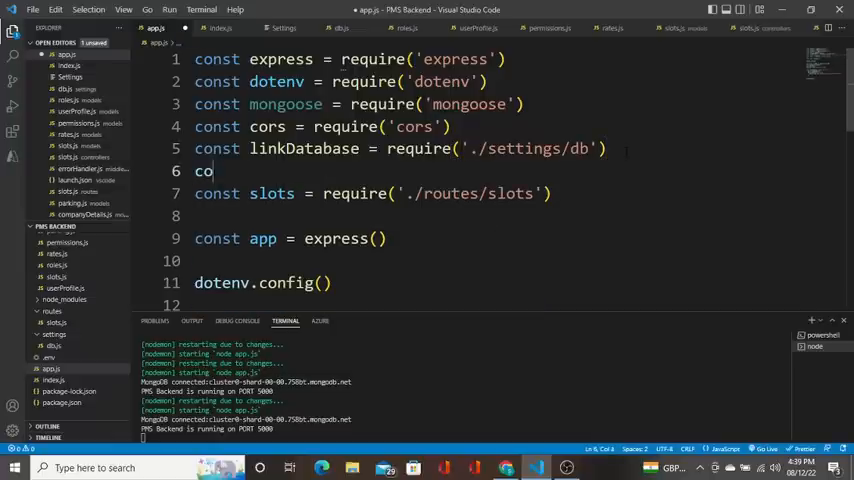
{"action": "type", "text": "nst error"}
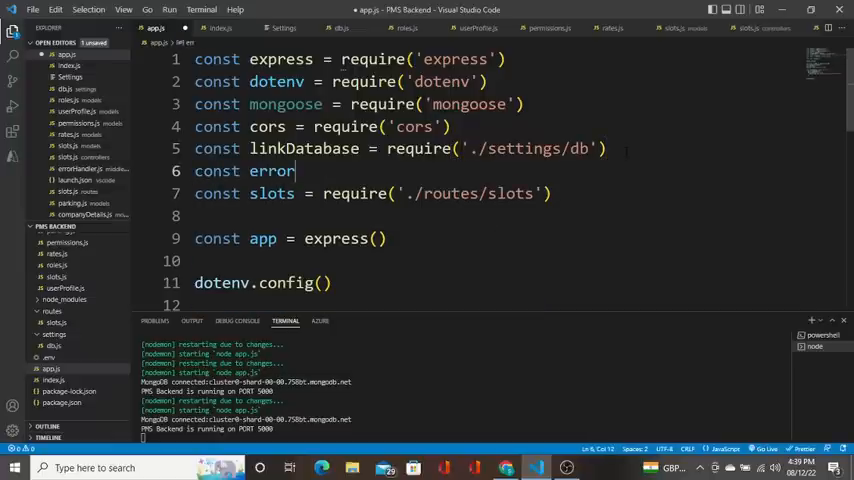
{"action": "type", "text": "Handler"}
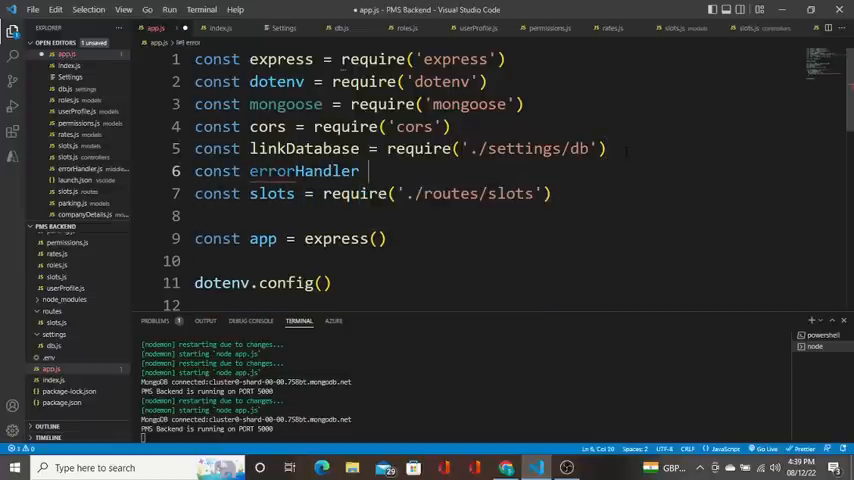
{"action": "type", "text": "require('./middleware/"}
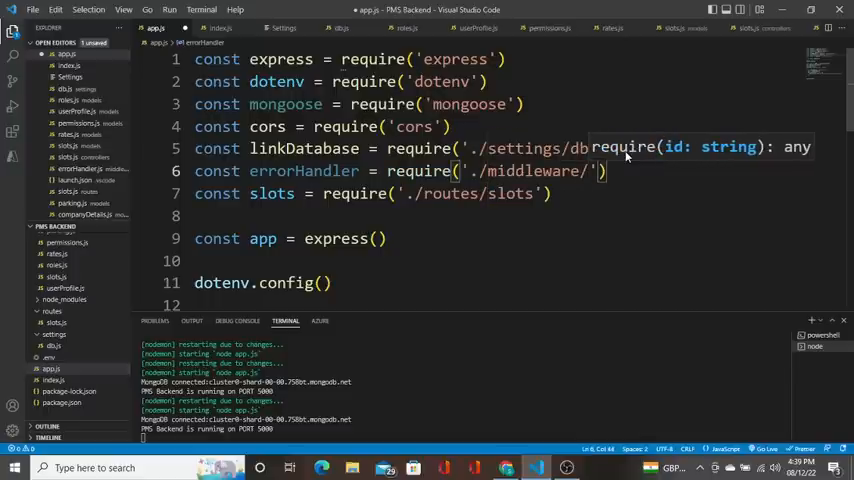
{"action": "type", "text": "rrorHandler"}
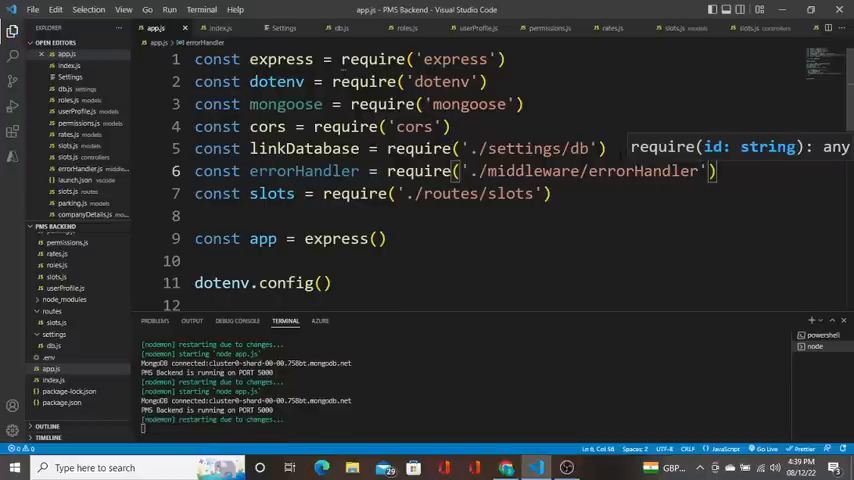
{"action": "double_click", "coordinate": [304, 172]}
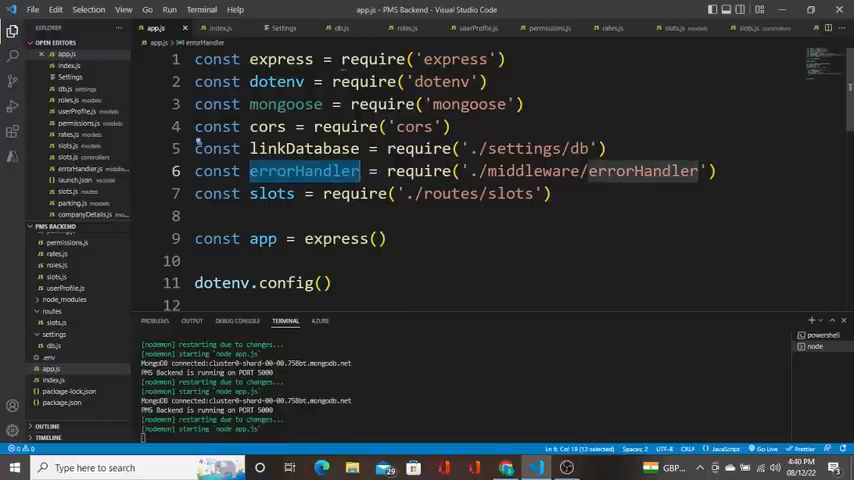
{"action": "scroll", "scroll_direction": "down", "scroll_amount": 3}
{"action": "type", "text": "app.use("}
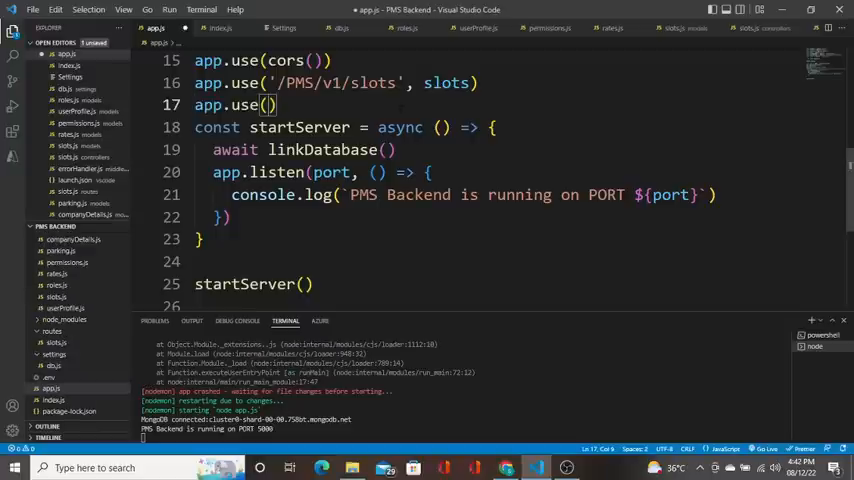
Add an app.use(errorHandler...) line after the '/PMS/v1/slots' routes in app.js
{"action": "type", "text": "error"}
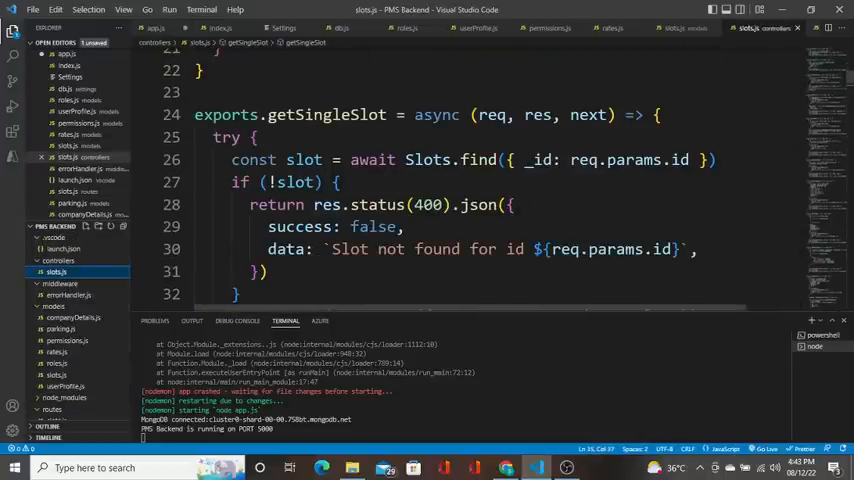
{"action": "mouse_move", "coordinate": [64, 296]}
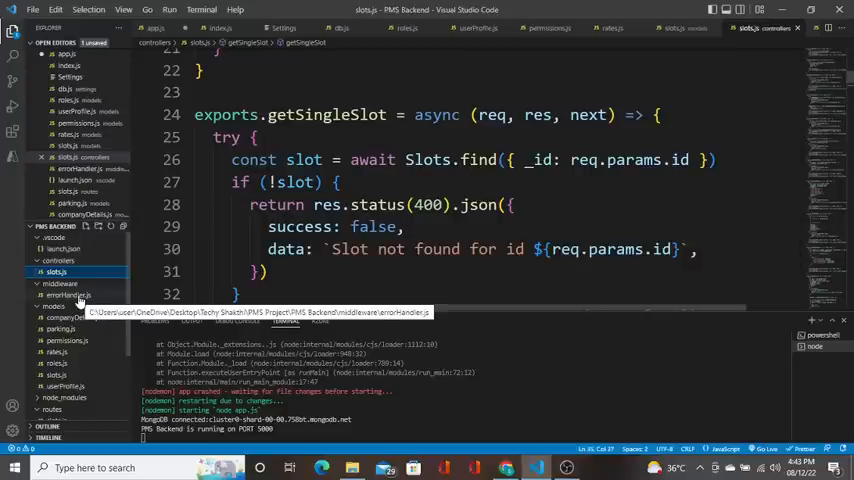
Open errorHandler.js from the middleware folder in the Explorer
{"action": "left_click", "coordinate": [68, 296]}
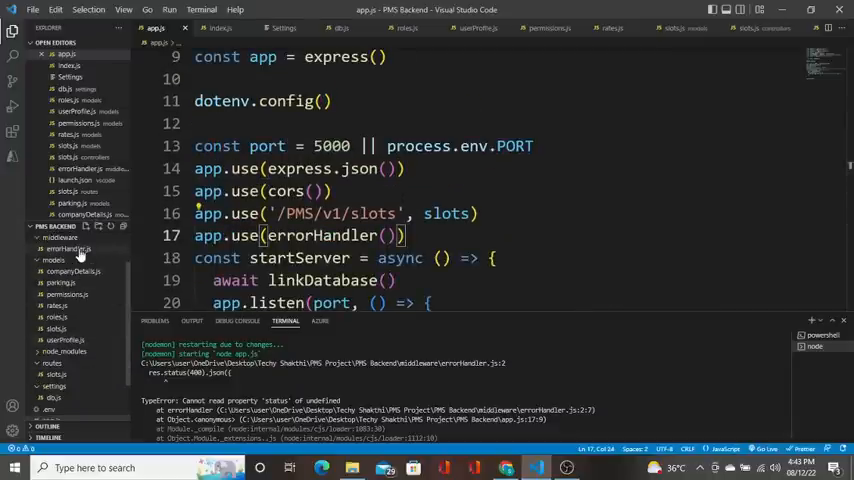
Change app.use(errorHandler()) to app.use(errorHandler) so the server restarts on port 5000, then return to slots.js
{"action": "left_click", "coordinate": [64, 248]}
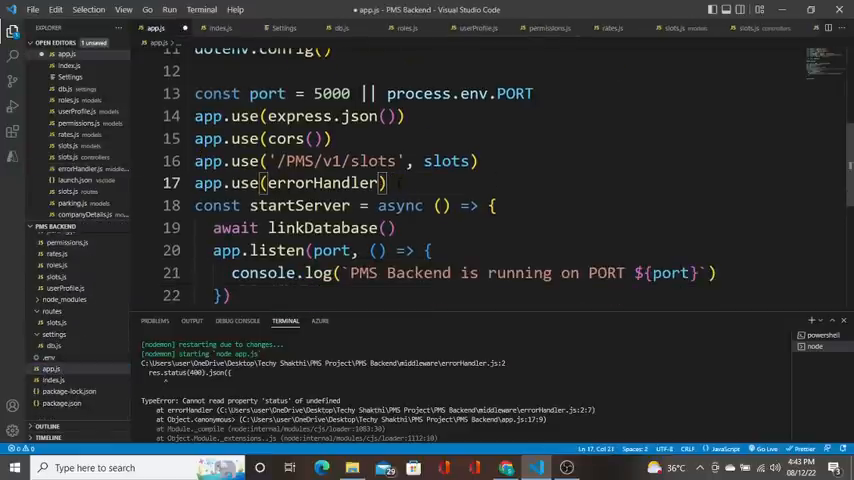
{"action": "scroll", "scroll_direction": "up", "scroll_amount": 3}
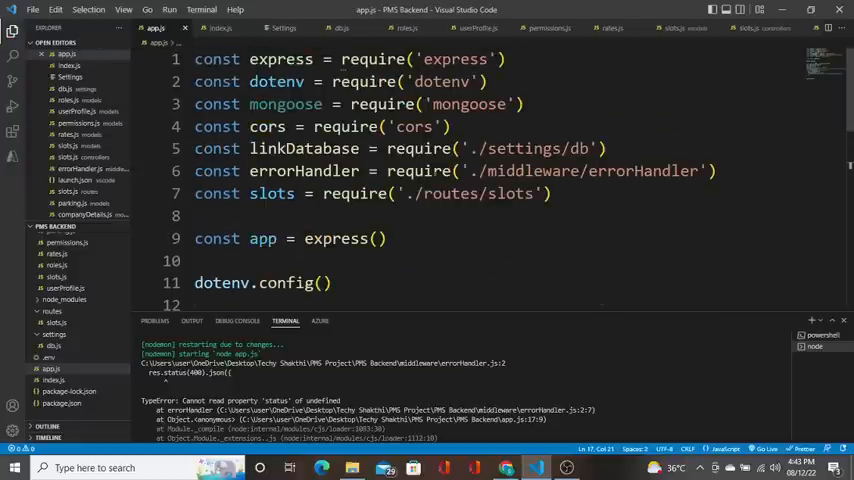
{"action": "double_click", "coordinate": [304, 170]}
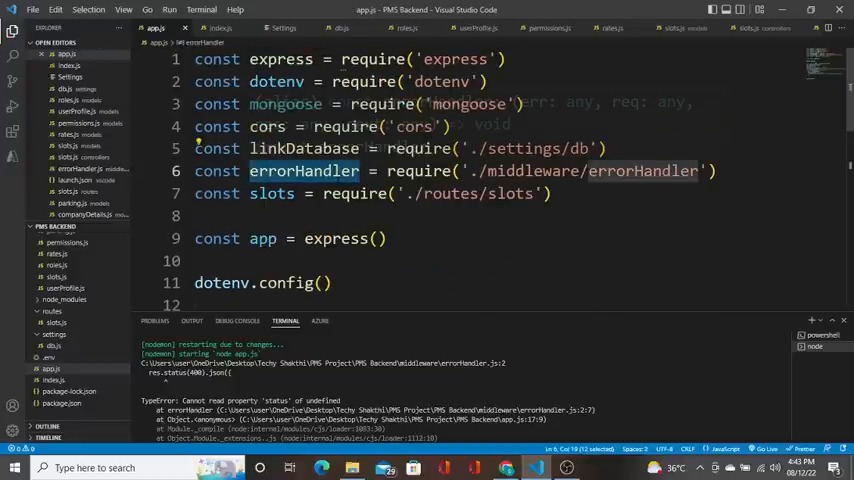
{"action": "scroll", "scroll_direction": "down", "scroll_amount": 3}
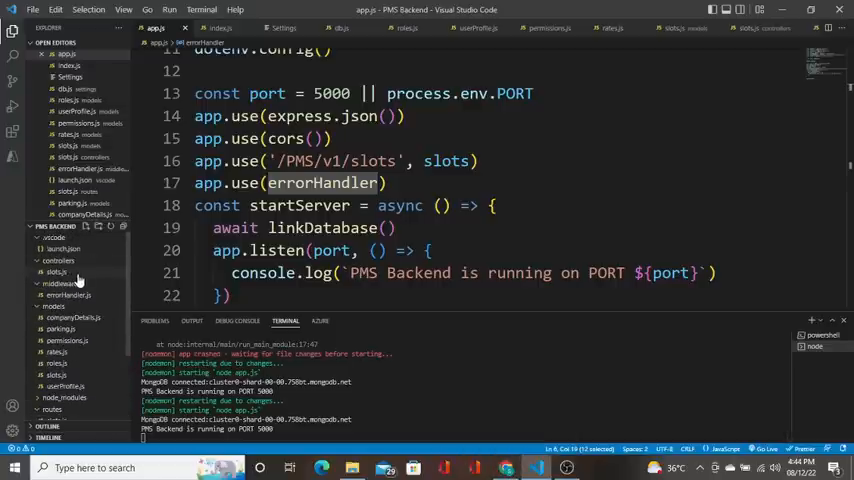
{"action": "left_click", "coordinate": [56, 272]}
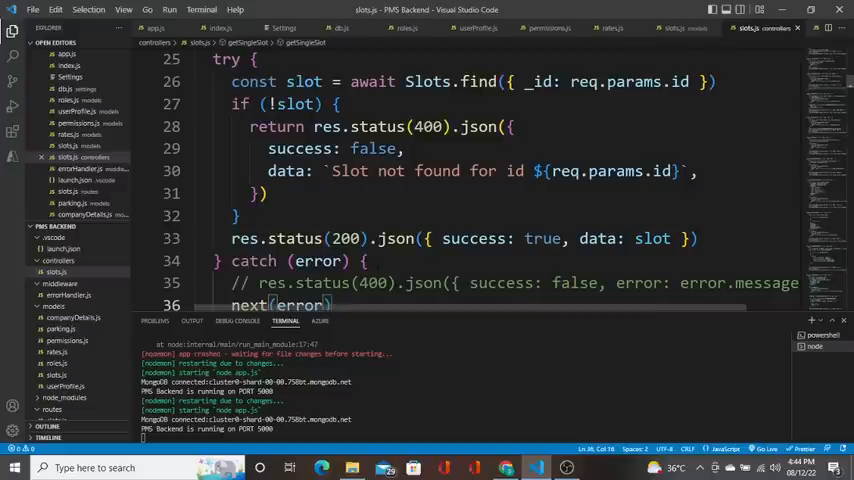
Scroll slots.js to getSingleSlot's catch block calling next(error)
{"action": "scroll", "scroll_direction": "down", "scroll_amount": 3}
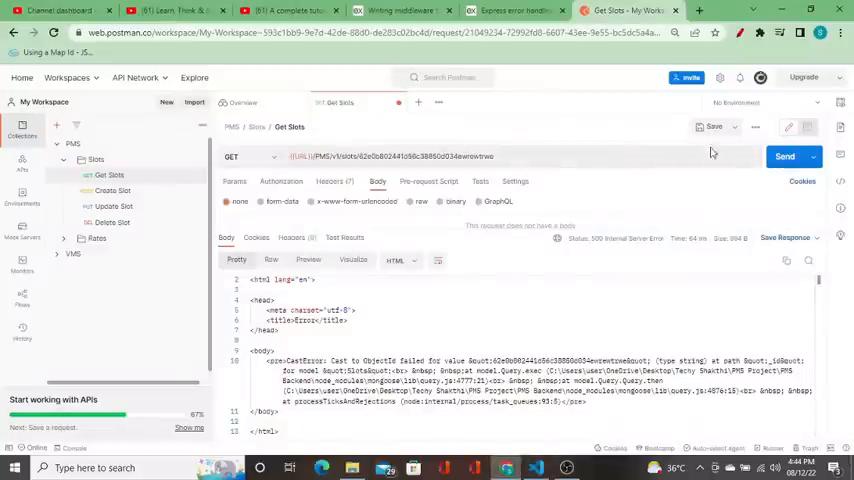
Resend Get Slots with the bad id and confirm the JSON body has success false and the CastError message
{"action": "left_click", "coordinate": [784, 156]}
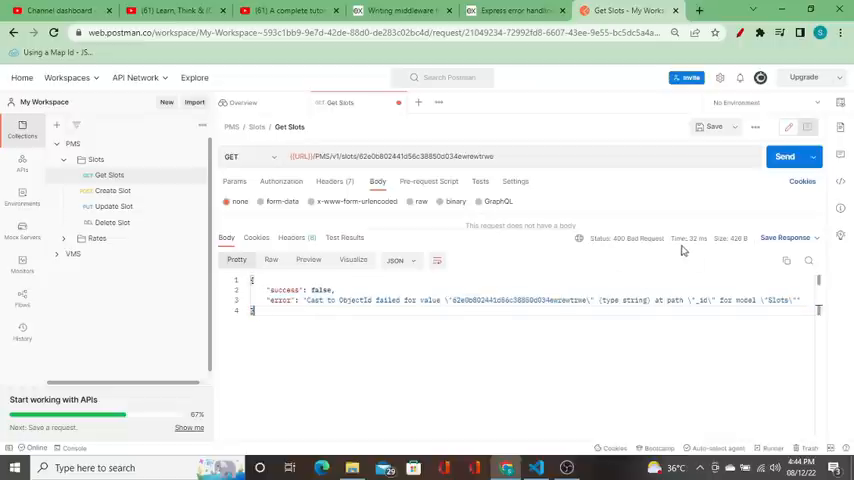
{"action": "double_click", "coordinate": [642, 238]}
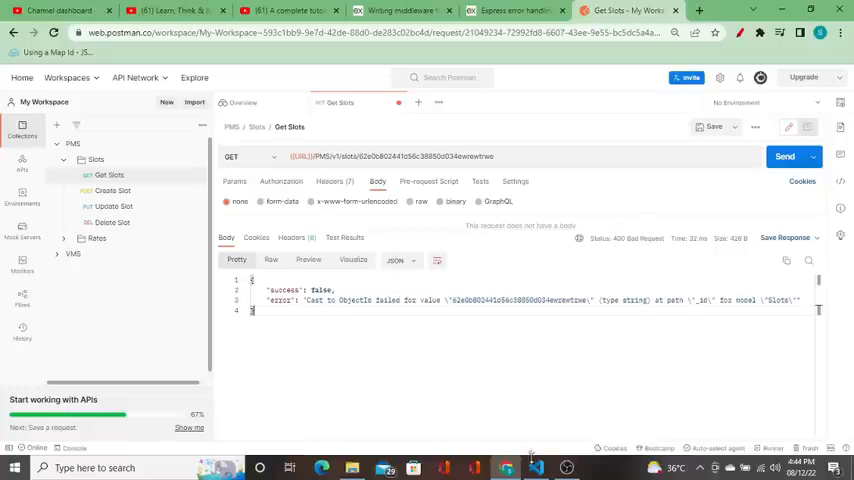
{"action": "left_click", "coordinate": [532, 468]}
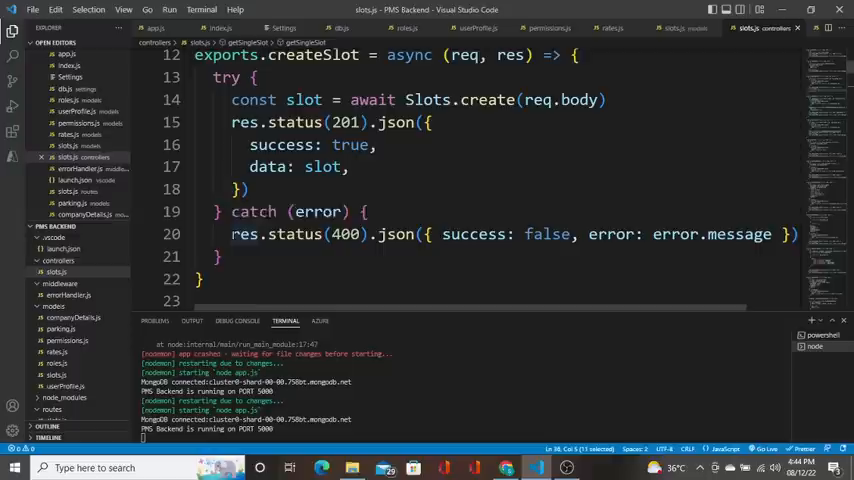
{"action": "mouse_move", "coordinate": [244, 234]}
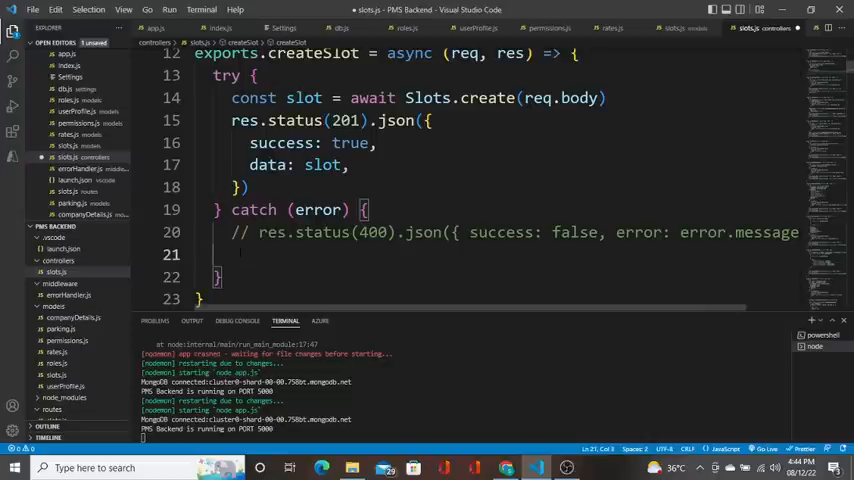
Add the next parameter to getSlots, createSlot and updateSlot and forward caught errors with next(error)
{"action": "scroll", "scroll_direction": "up", "scroll_amount": 3}
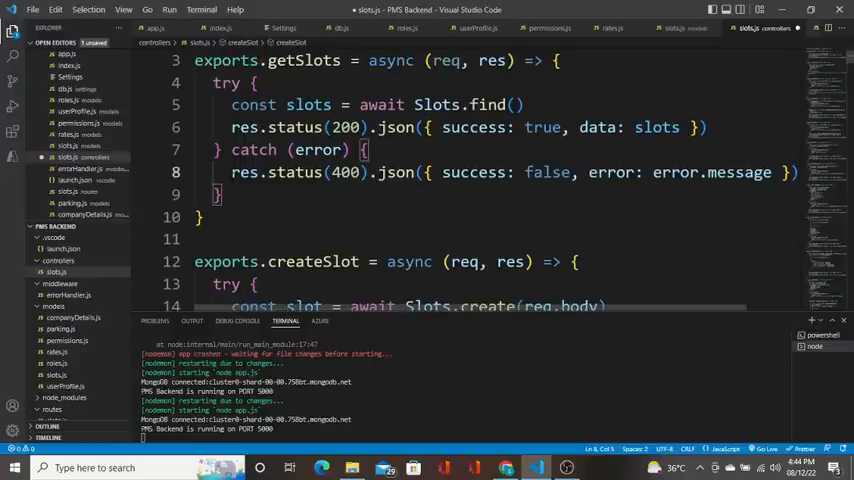
{"action": "key", "text": "ctrl+/"}
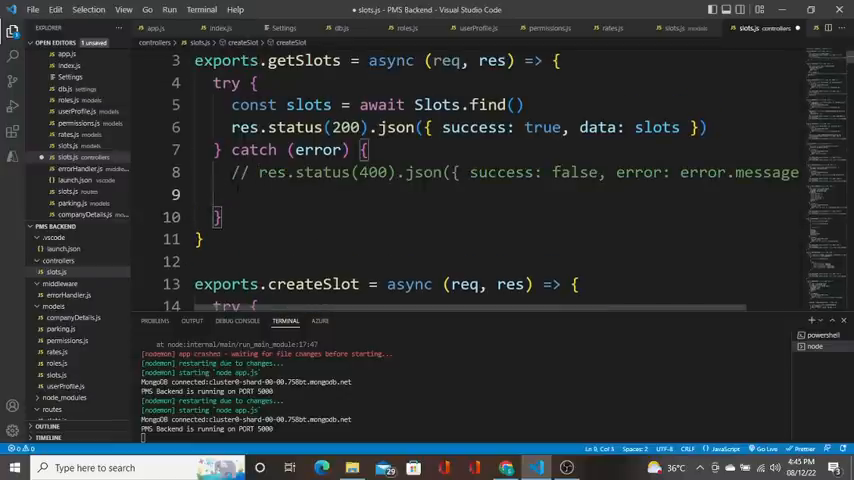
{"action": "scroll", "scroll_direction": "down", "scroll_amount": 3}
{"action": "type", "text": ", nex"}
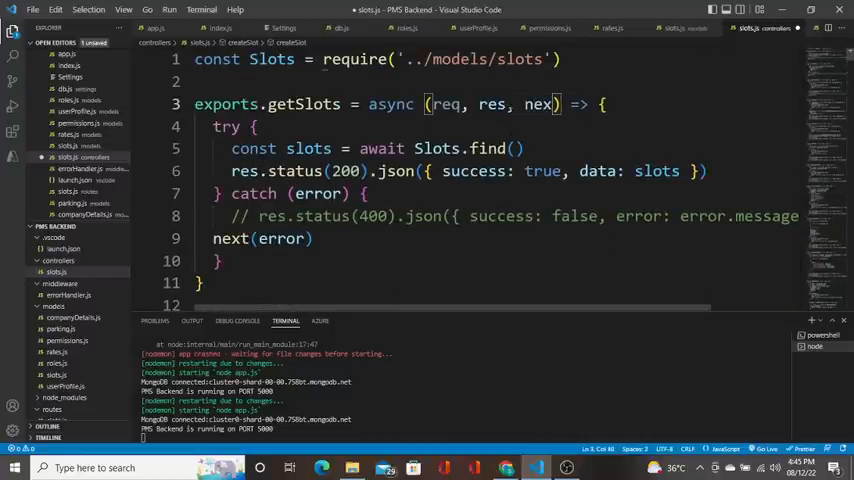
{"action": "scroll", "scroll_direction": "down", "scroll_amount": 3}
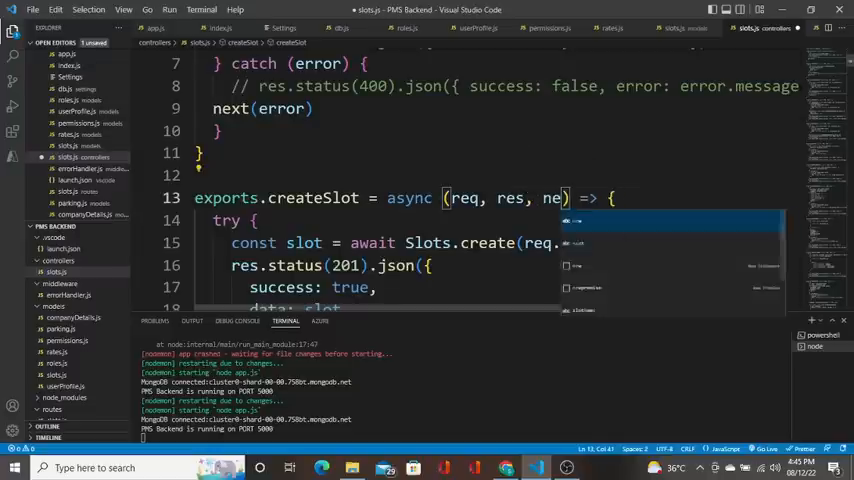
{"action": "type", "text": "xt"}
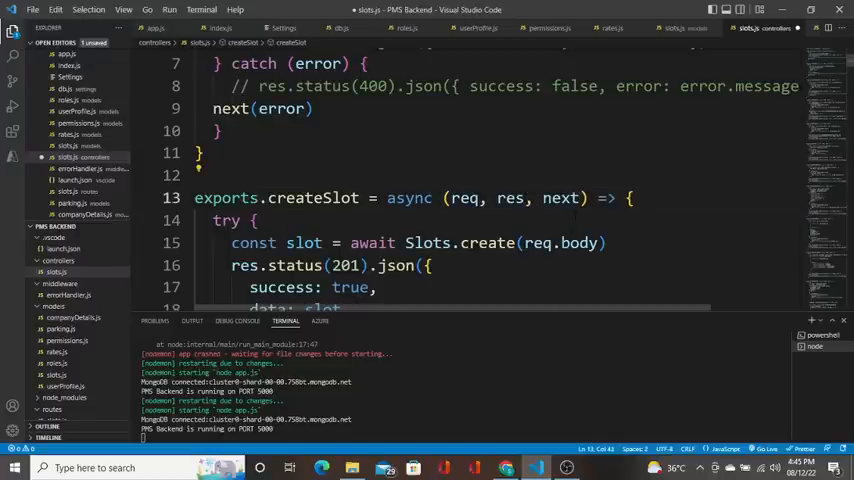
{"action": "scroll", "scroll_direction": "down", "scroll_amount": 3}
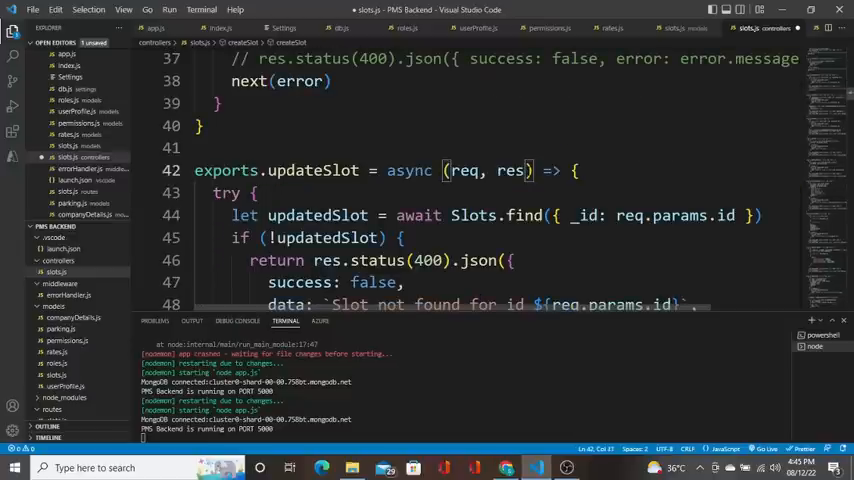
{"action": "type", "text": ", next"}
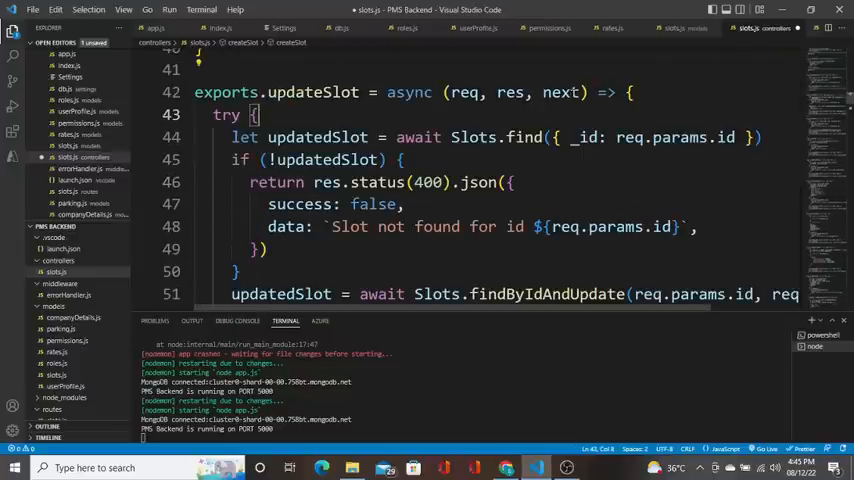
{"action": "scroll", "scroll_direction": "down", "scroll_amount": 3}
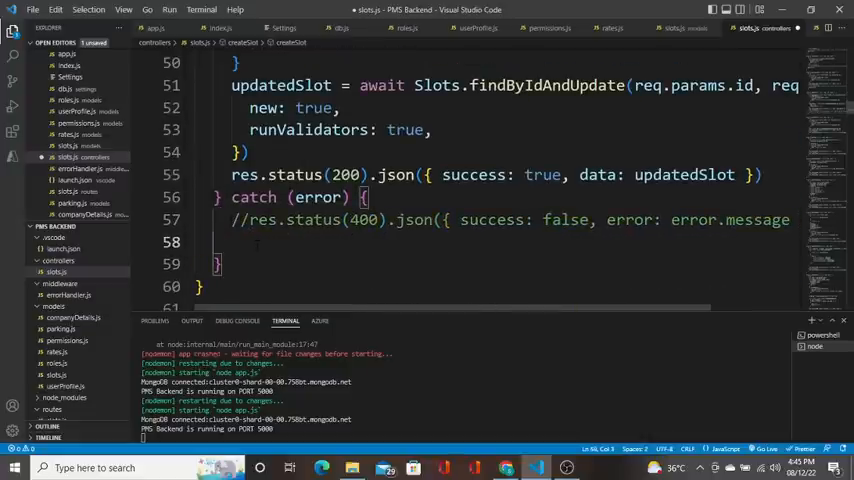
{"action": "type", "text": "next(error)"}
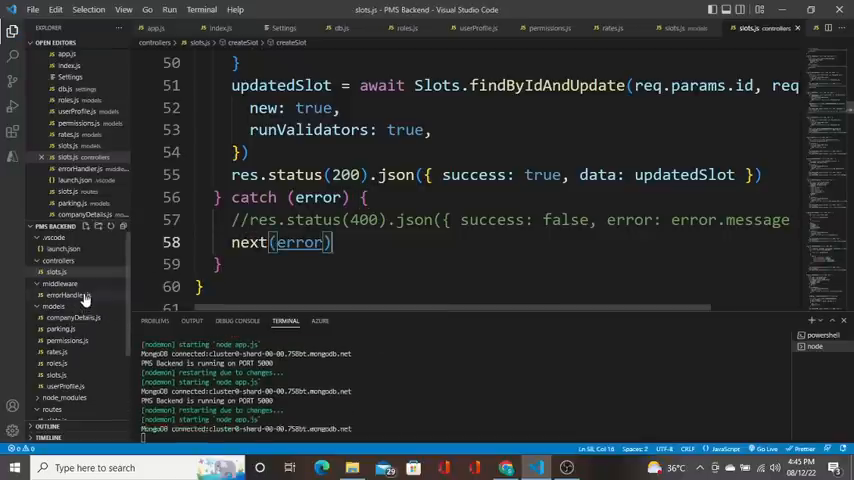
{"action": "left_click", "coordinate": [68, 294]}
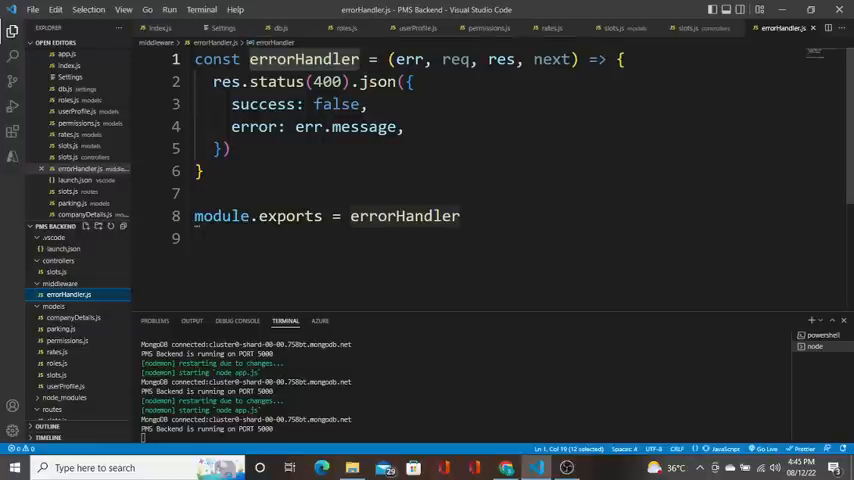
{"action": "double_click", "coordinate": [404, 216]}
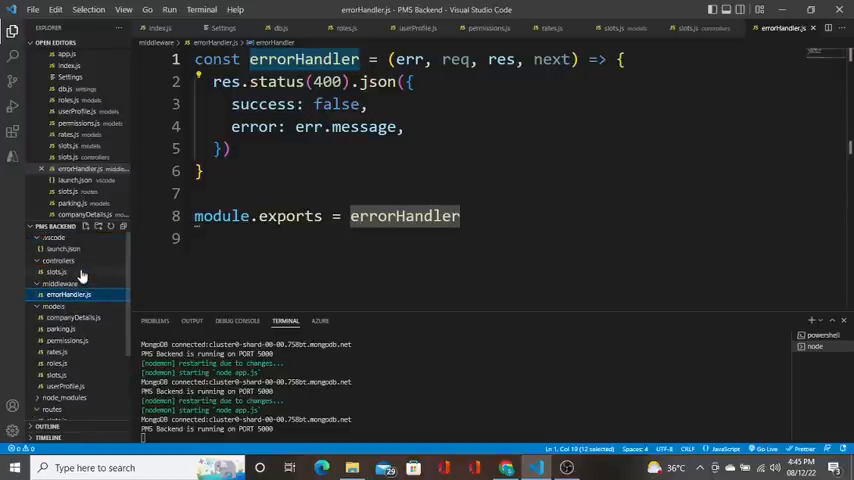
{"action": "left_click", "coordinate": [56, 272]}
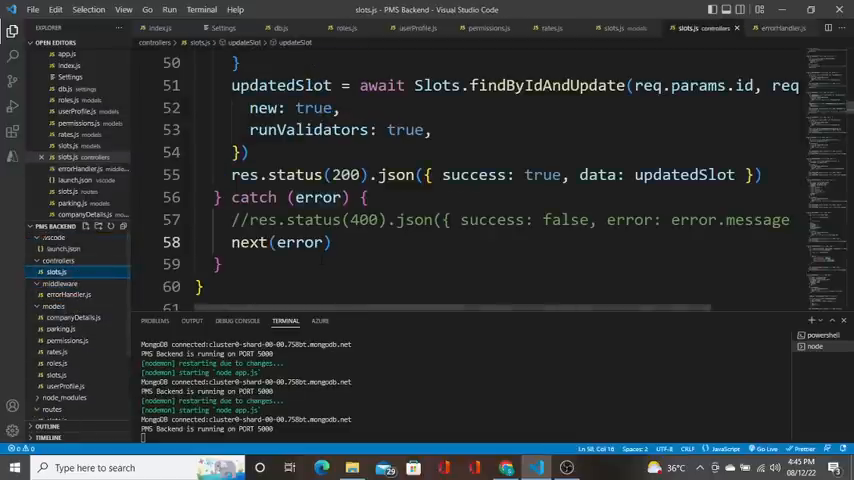
Scroll through slots.js reviewing each catch block's next(error), then open errorHandler.js
{"action": "scroll", "scroll_direction": "down", "scroll_amount": 3}
{"action": "type", "text": "next(error)"}
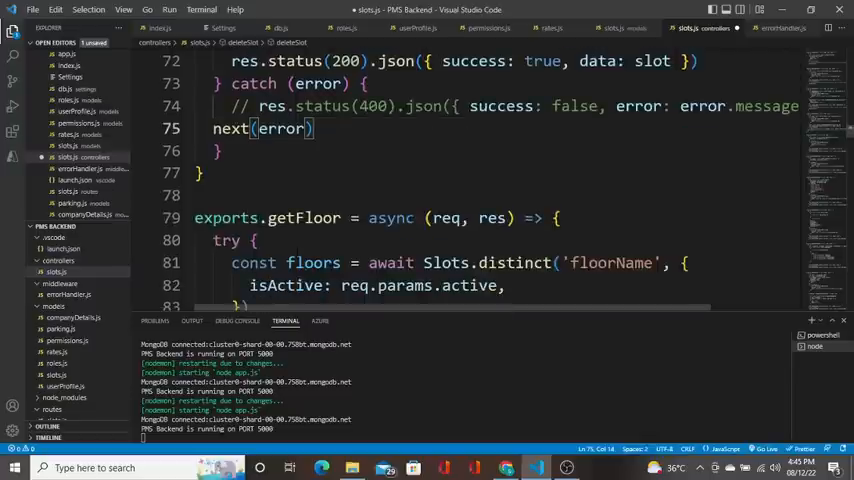
{"action": "scroll", "scroll_direction": "down", "scroll_amount": 3}
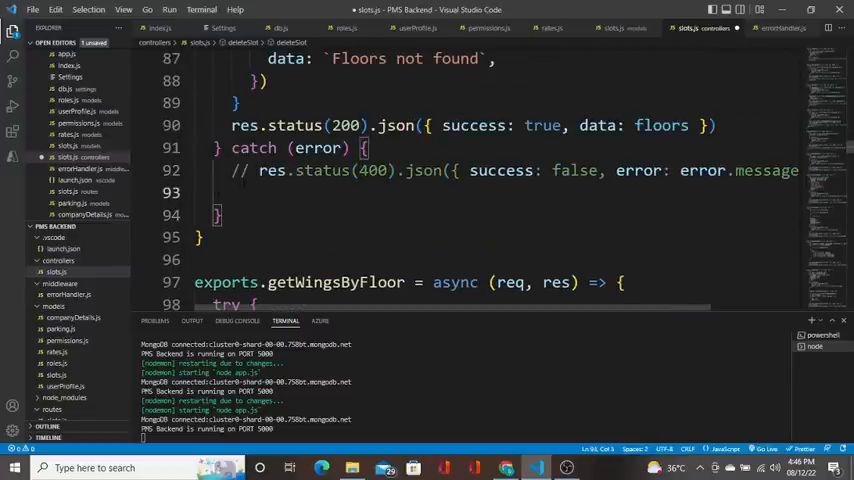
{"action": "scroll", "scroll_direction": "down", "scroll_amount": 3}
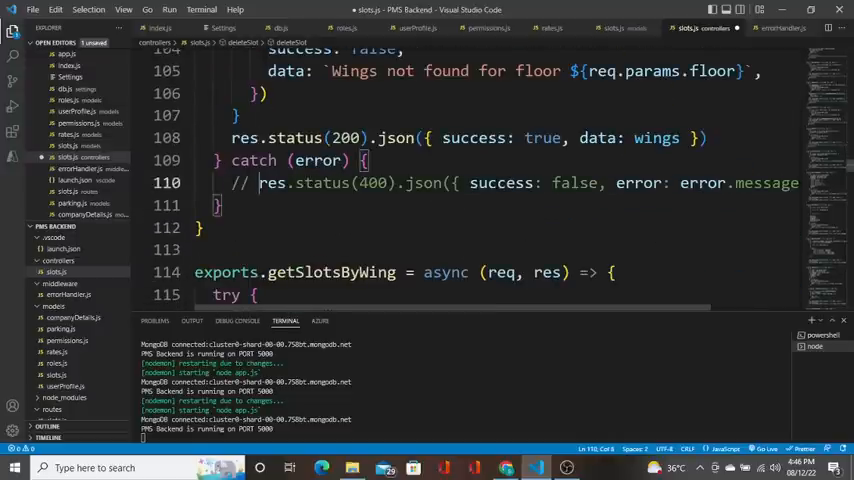
{"action": "scroll", "scroll_direction": "down", "scroll_amount": 3}
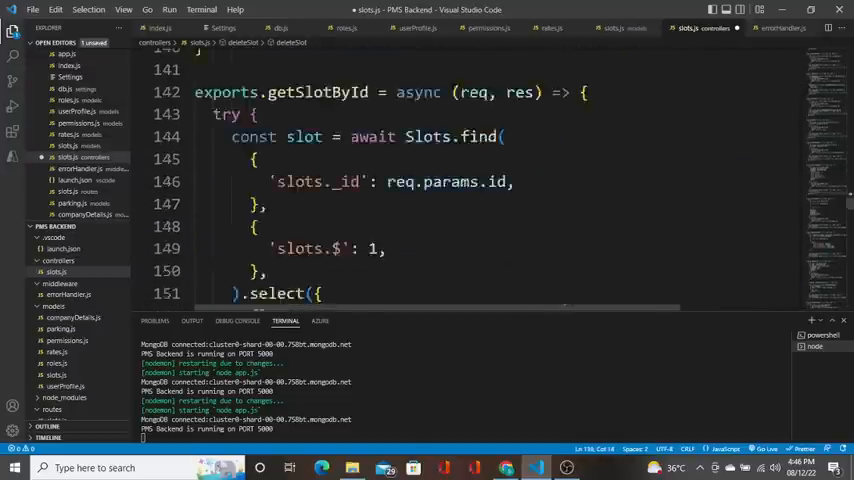
{"action": "scroll", "scroll_direction": "down", "scroll_amount": 3}
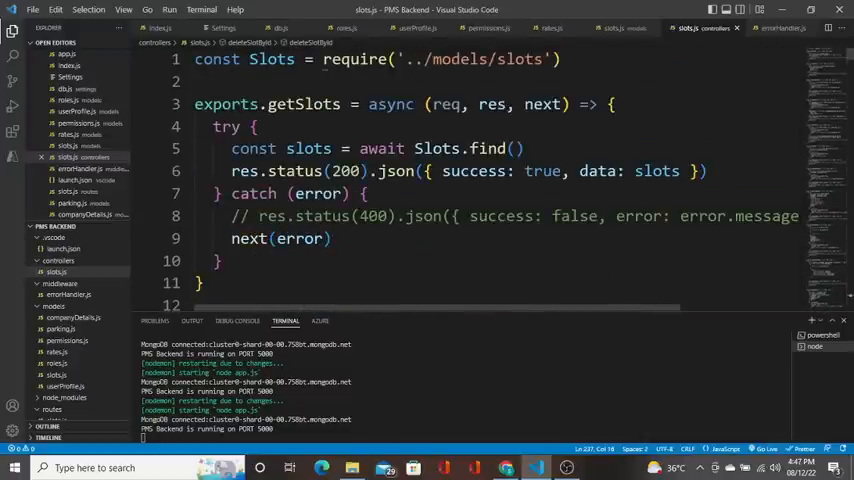
{"action": "scroll", "scroll_direction": "down", "scroll_amount": 3}
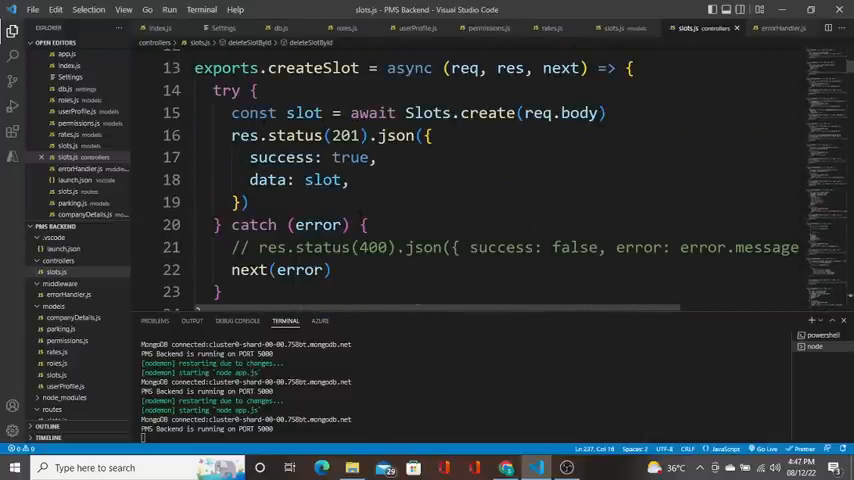
{"action": "scroll", "scroll_direction": "down", "scroll_amount": 3}
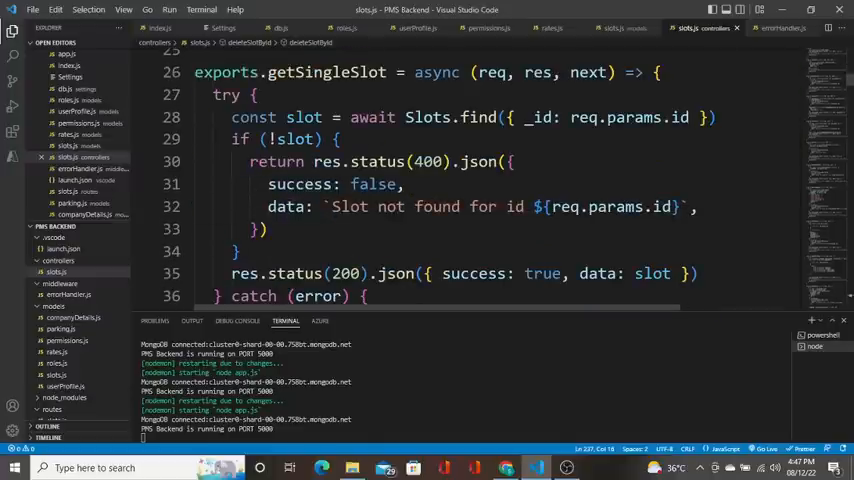
{"action": "scroll", "scroll_direction": "down", "scroll_amount": 3}
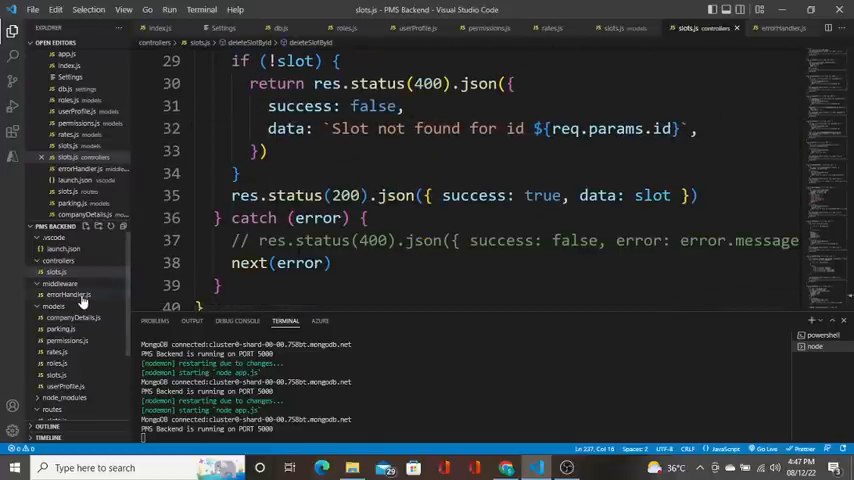
{"action": "left_click", "coordinate": [66, 294]}
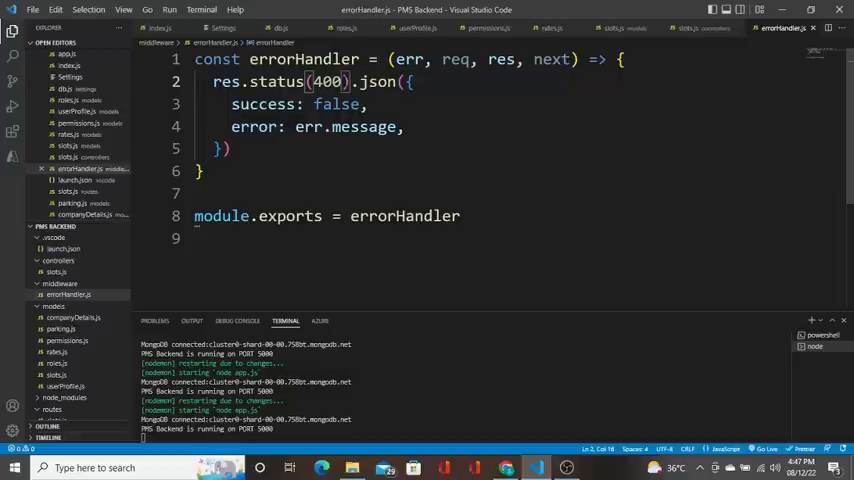
{"action": "double_click", "coordinate": [324, 76]}
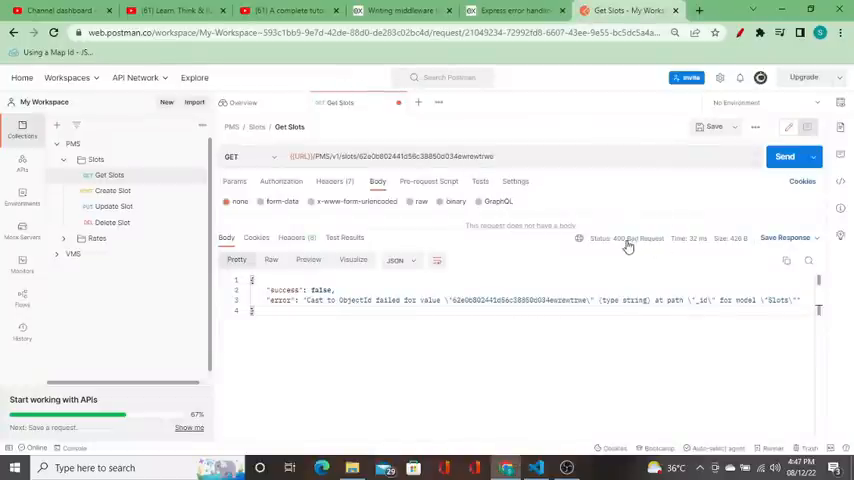
{"action": "mouse_move", "coordinate": [636, 240]}
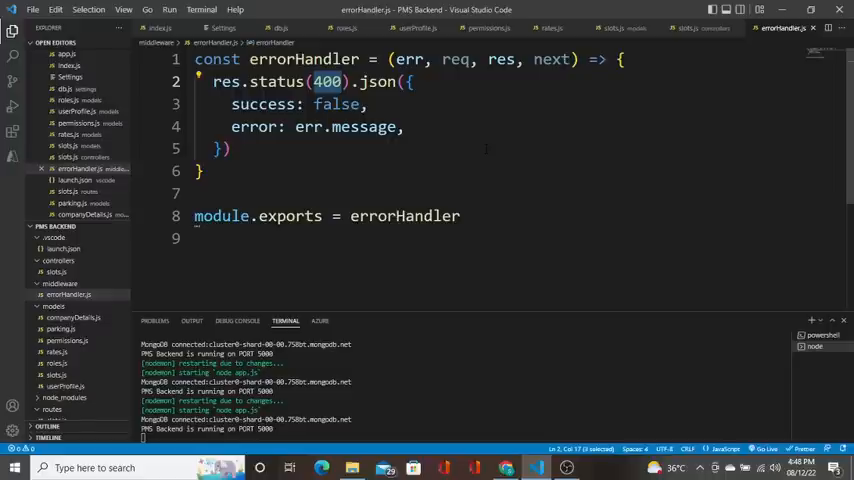
{"action": "left_click", "coordinate": [56, 272]}
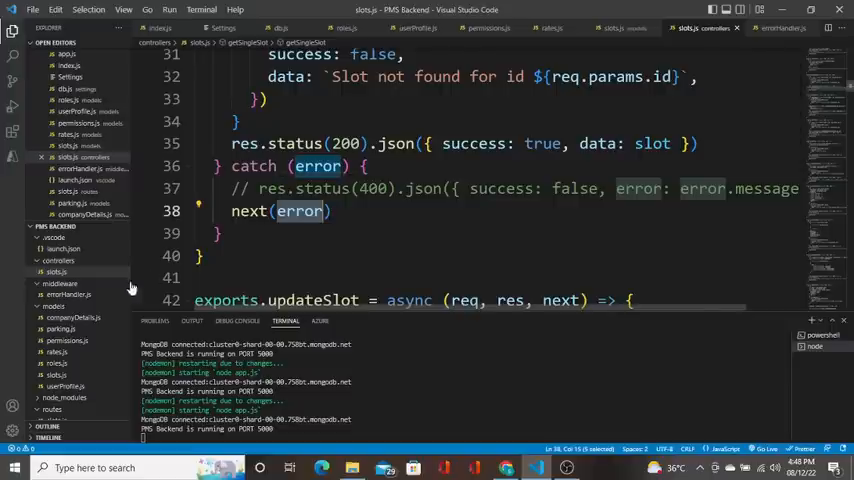
{"action": "left_click", "coordinate": [66, 294]}
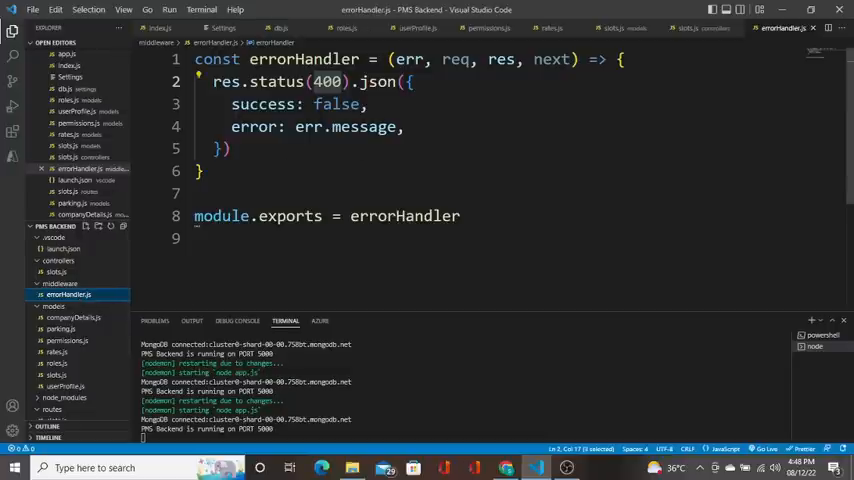